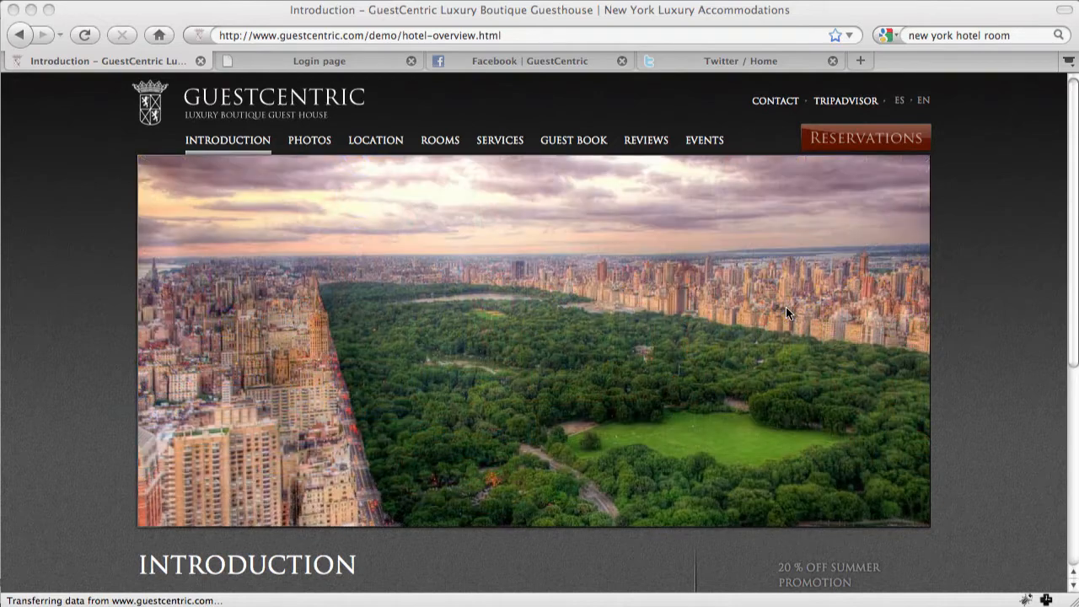
mouse_move(969, 303)
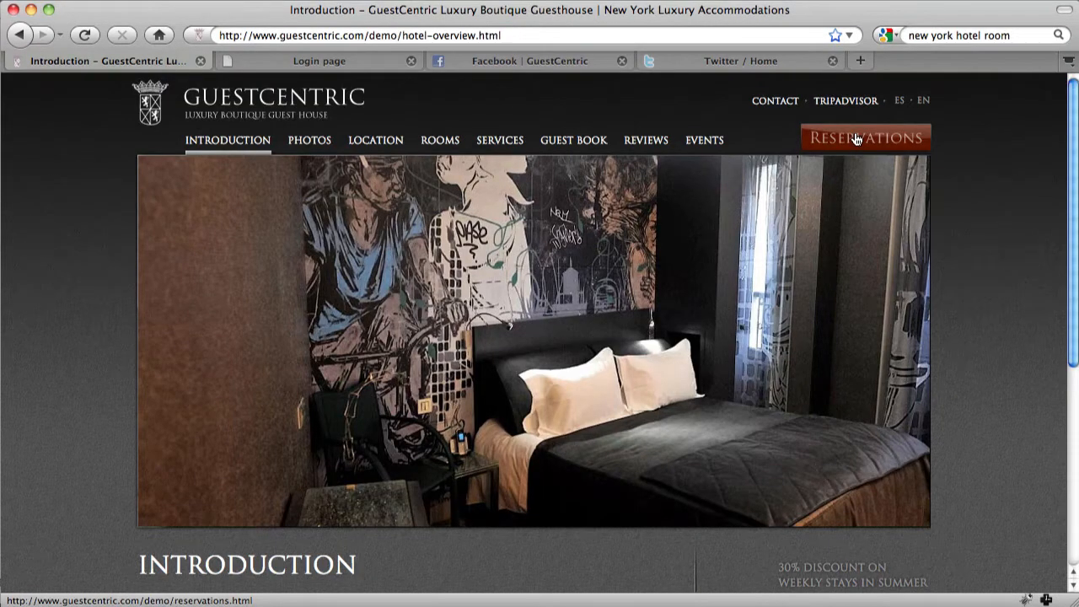
- Open the demo hotel's Reservations page, confirm it shows only the slideshow, then go to the backend login
click(864, 137)
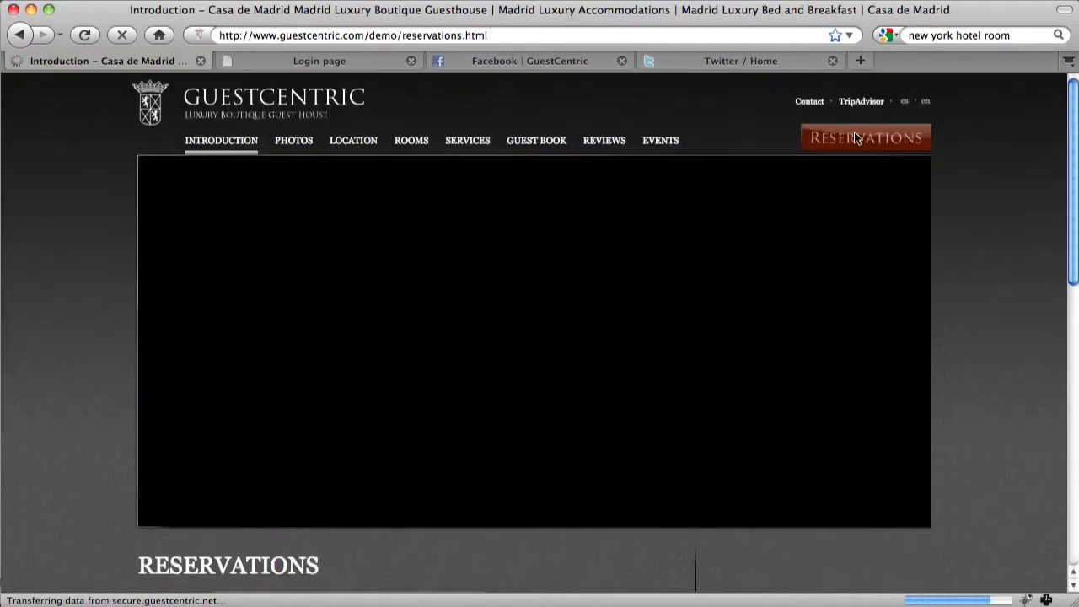
scroll(down, 3)
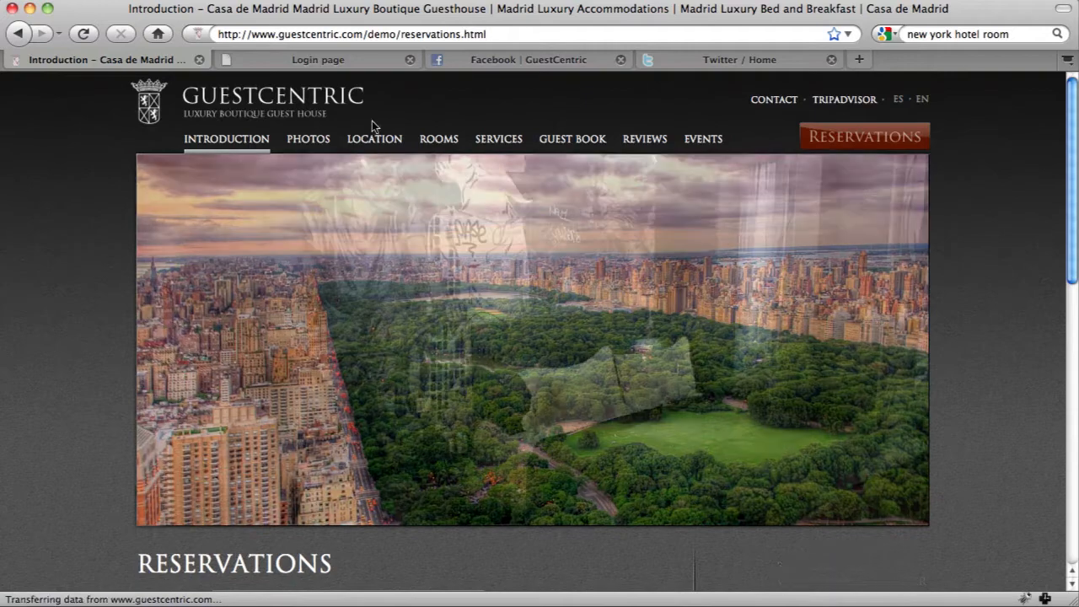
click(317, 59)
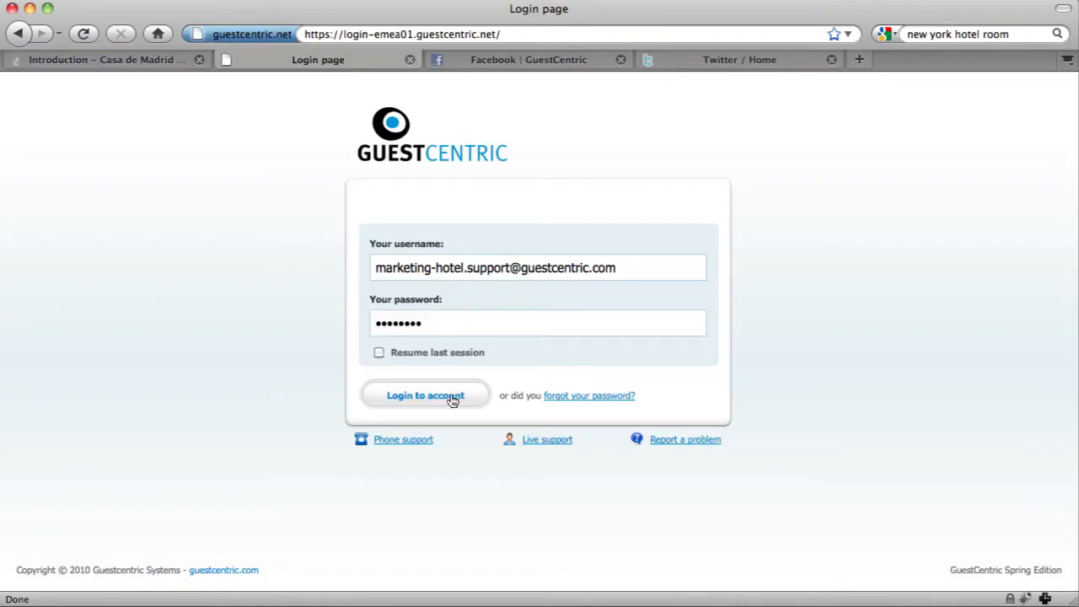
- Log in to the Hotel Backend and open Setup's External Booking Engine gadget list
click(424, 395)
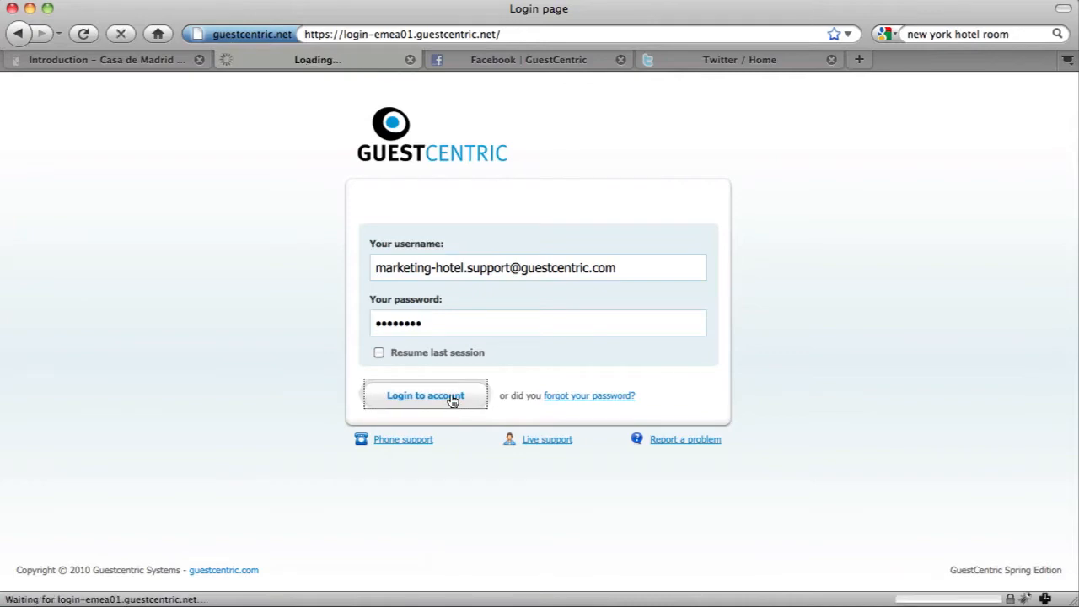
click(425, 396)
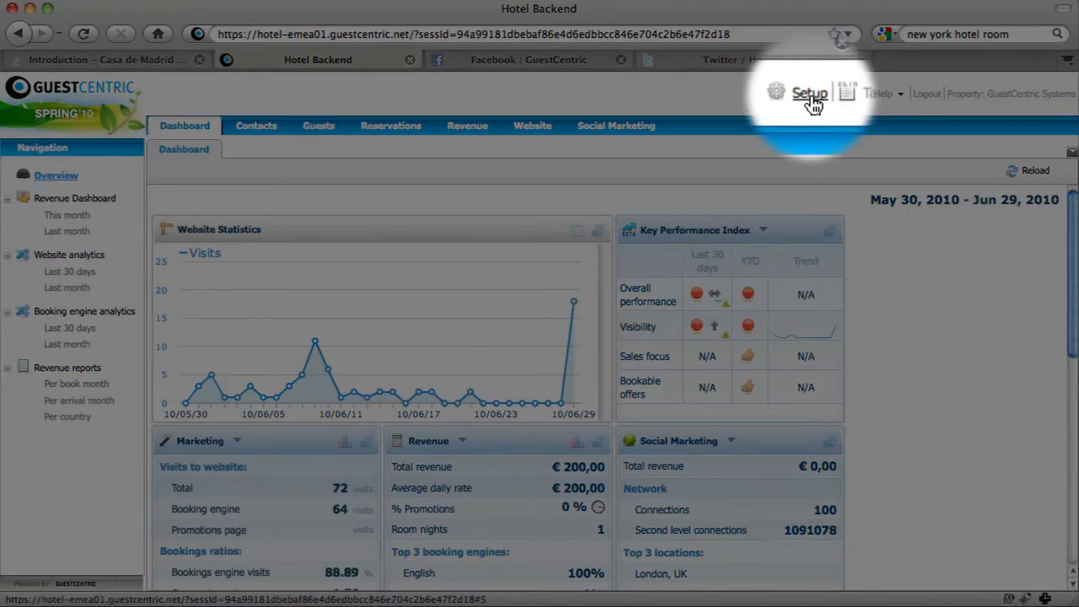
click(809, 93)
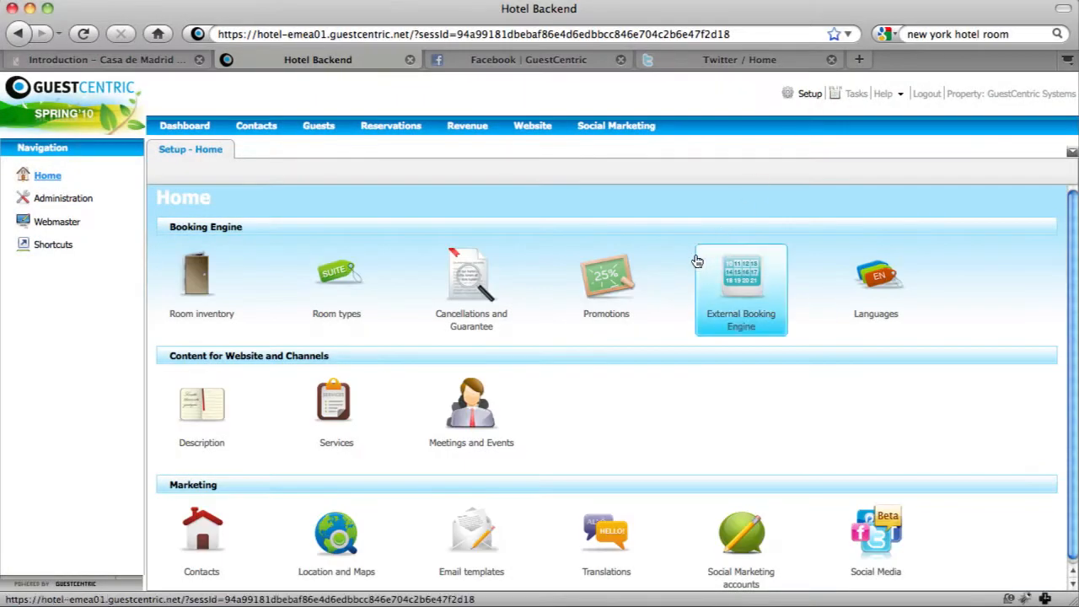
mouse_move(737, 290)
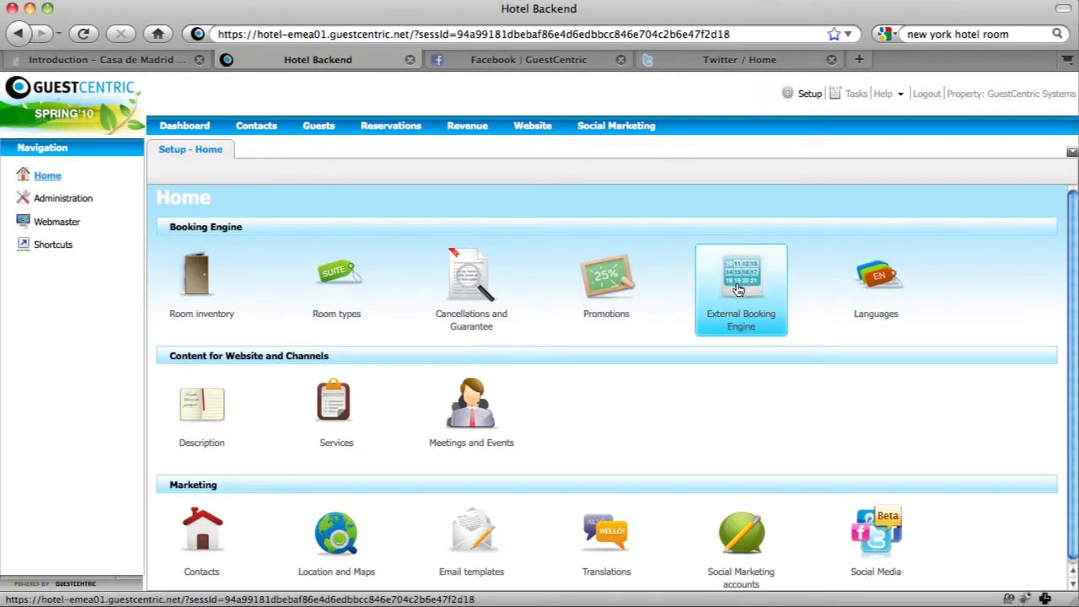
click(740, 278)
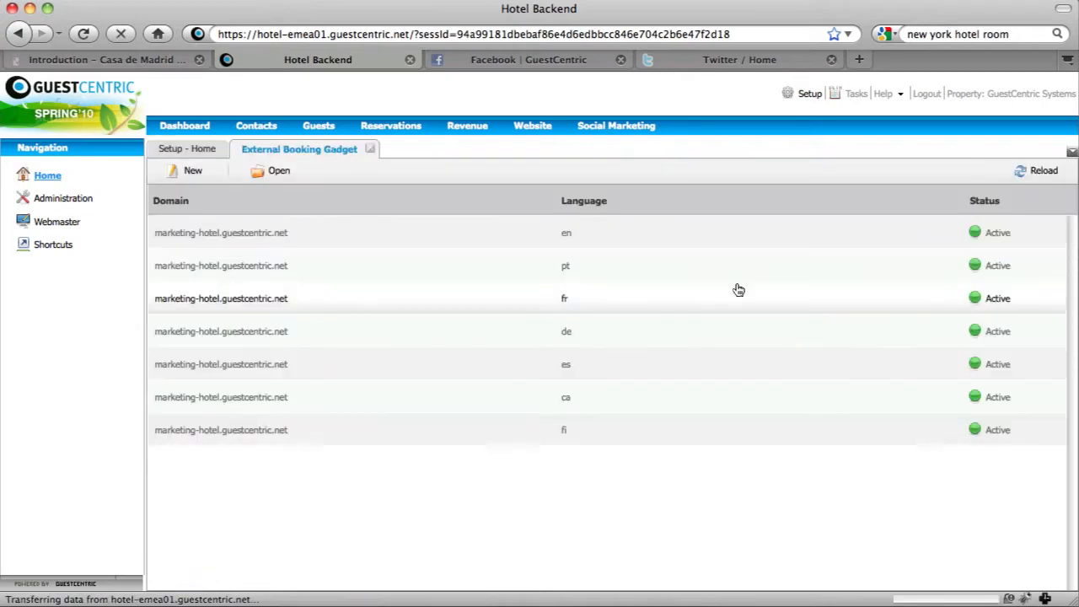
mouse_move(484, 290)
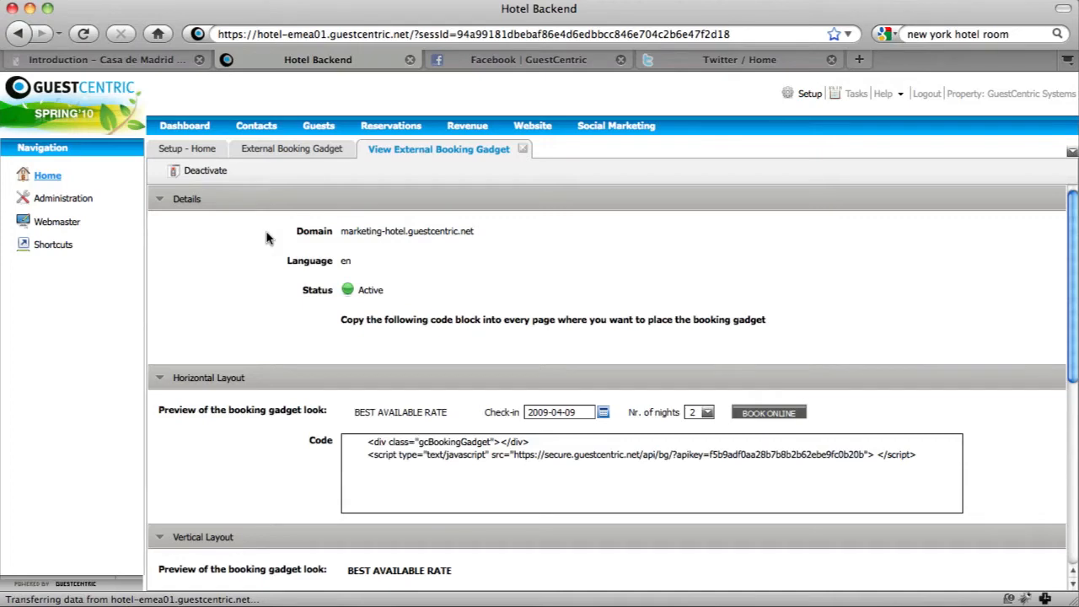
mouse_move(419, 374)
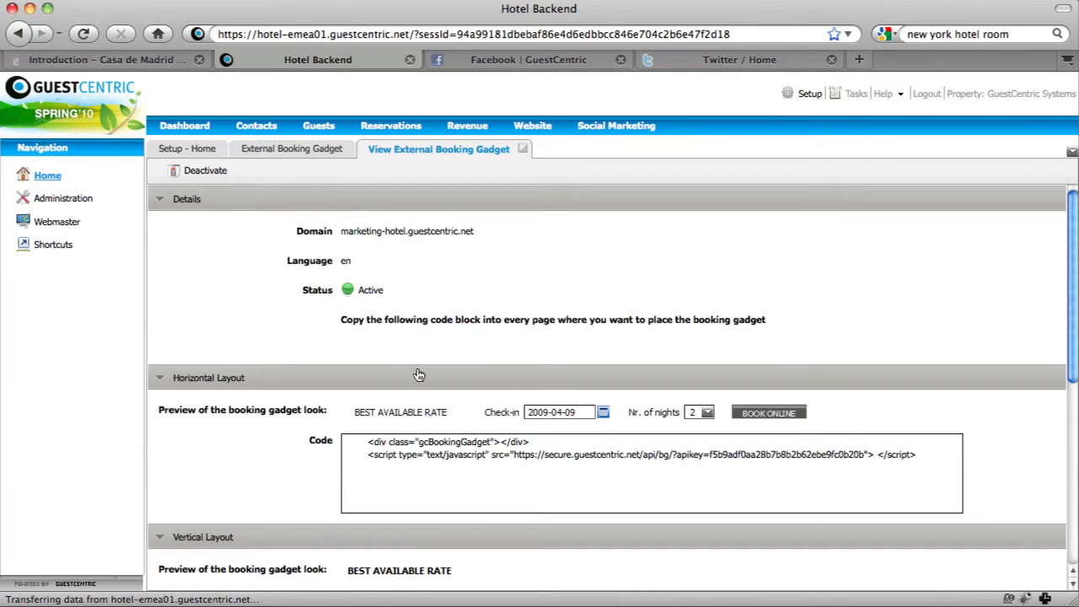
- Scroll through the English (en) gadget's embed code blocks
scroll(down, 3)
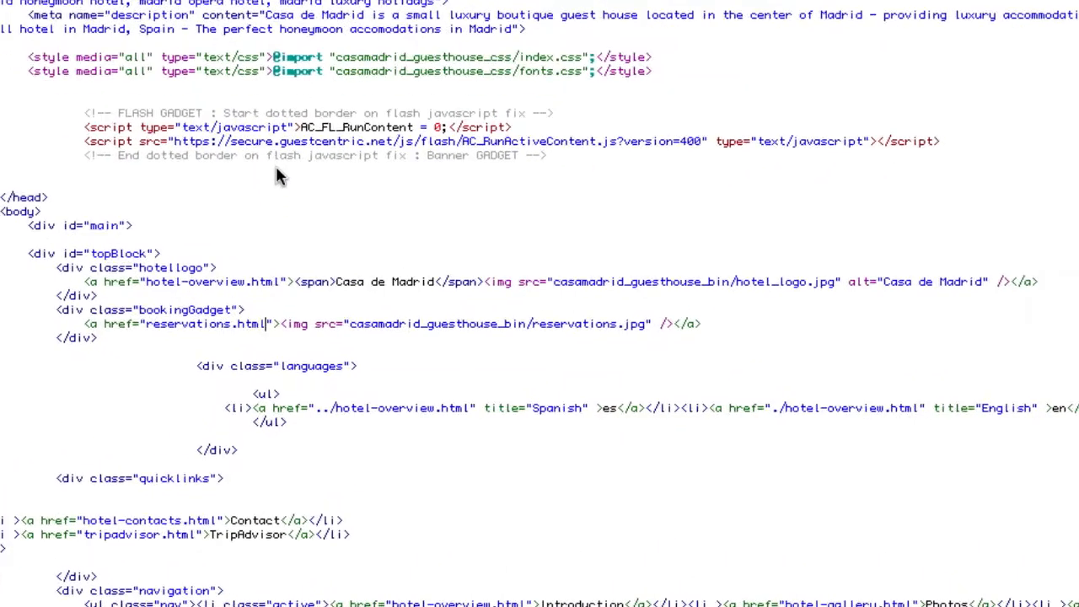
- Replace the reservations.html link in hotel-overview-5.html with the copied GuestCentric booking URL and save
scroll(down, 3)
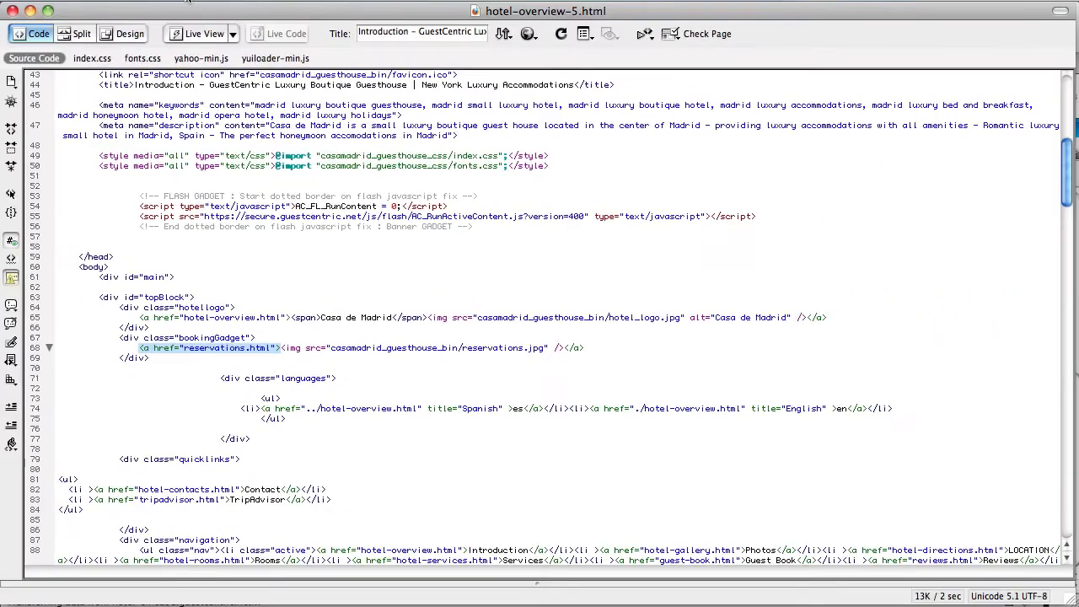
right_click(211, 347)
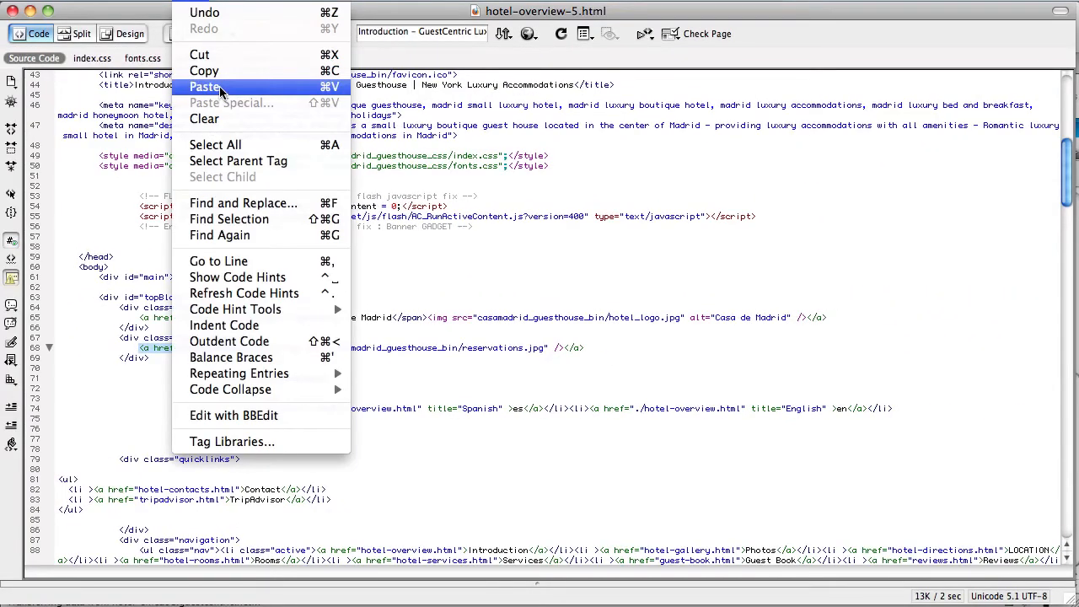
click(206, 87)
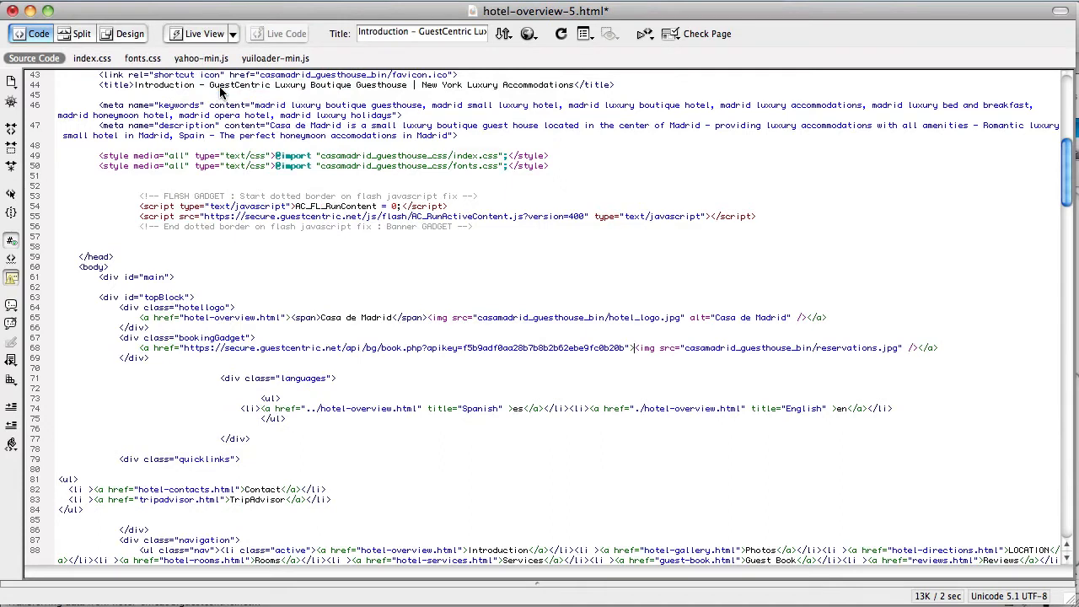
key(cmd+s)
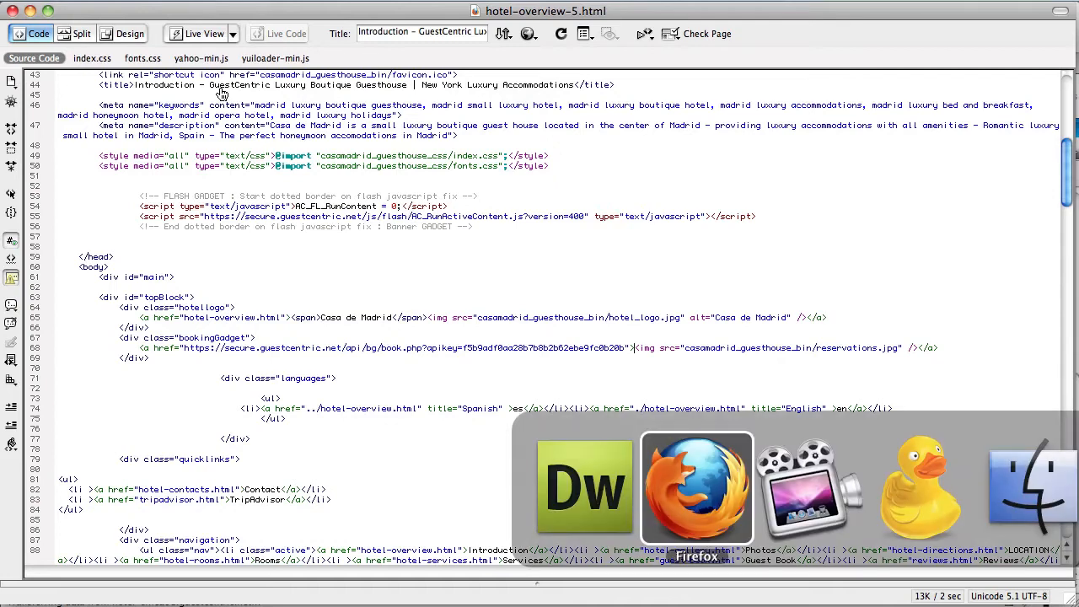
- Back in Firefox, test the demo site's Reservations button, which now opens the booking engine
click(696, 487)
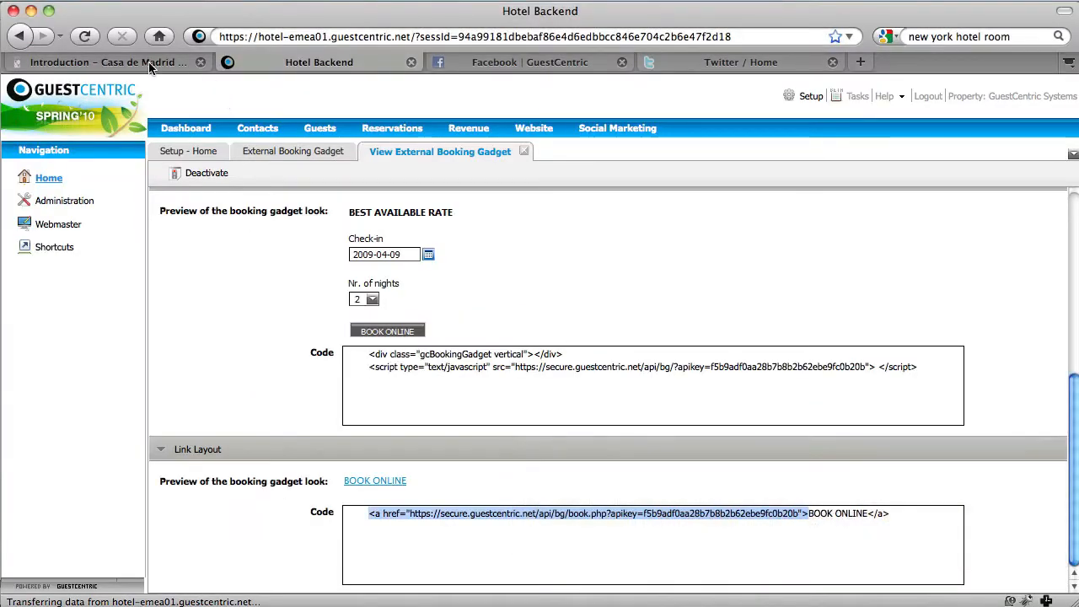
click(105, 62)
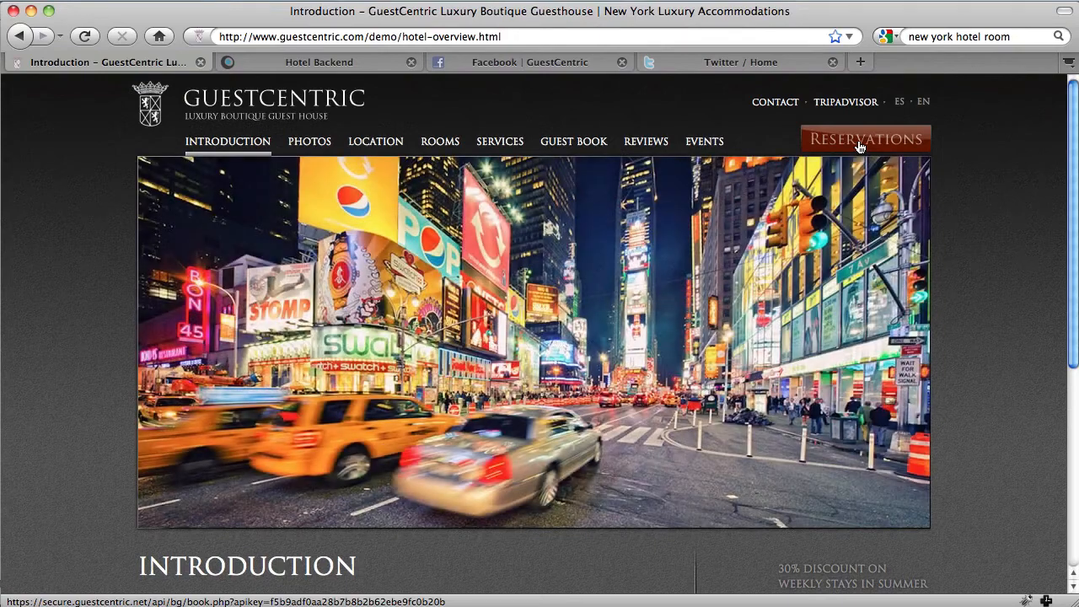
click(864, 139)
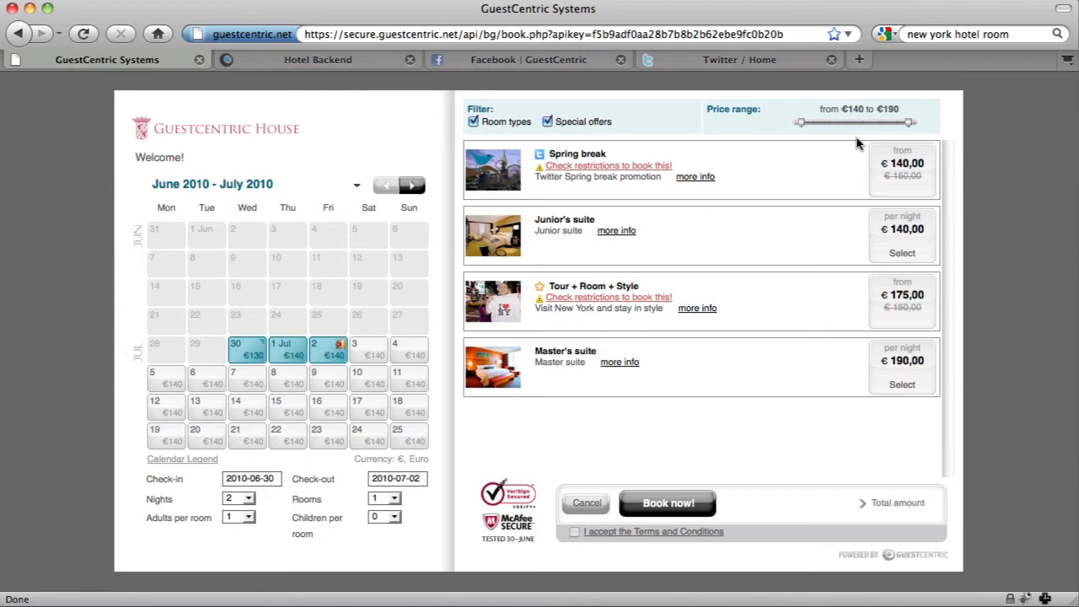
mouse_move(547, 75)
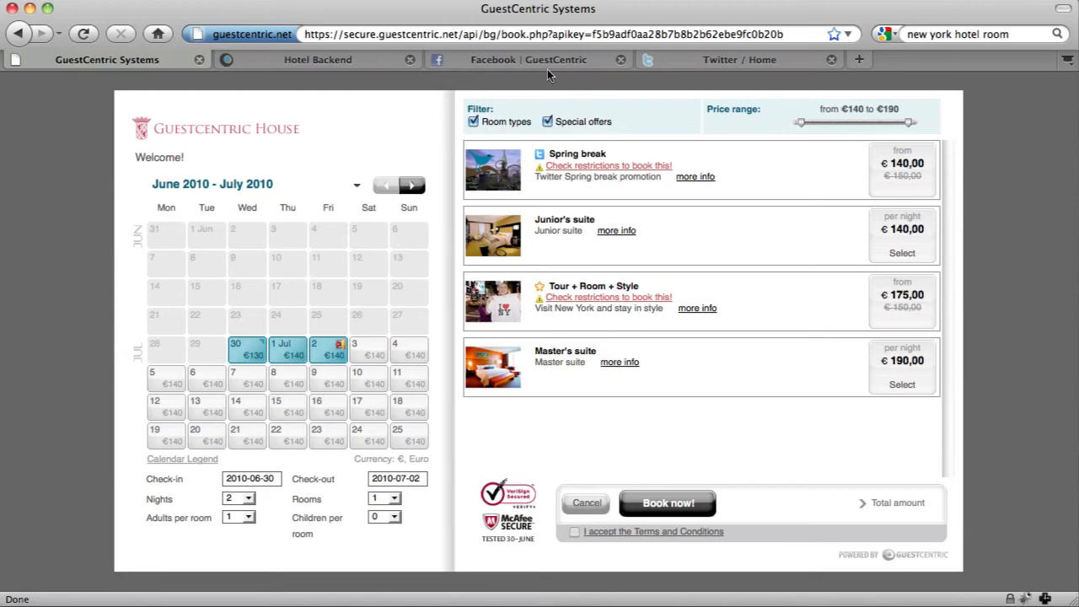
- On the GuestCentric Facebook page, open the Booking Engine tab and launch the booking engine
click(527, 59)
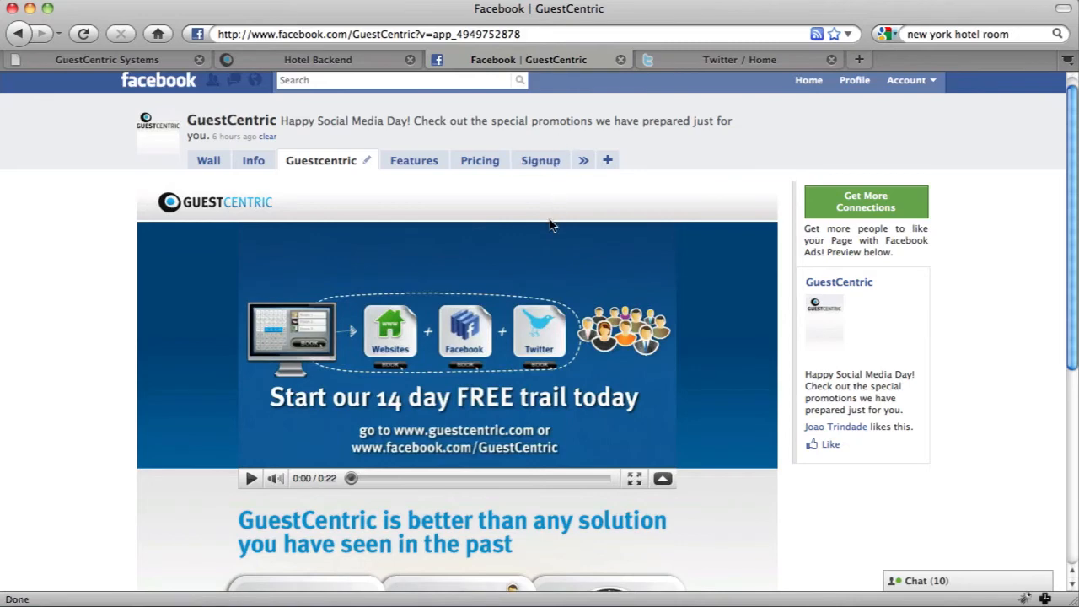
scroll(down, 3)
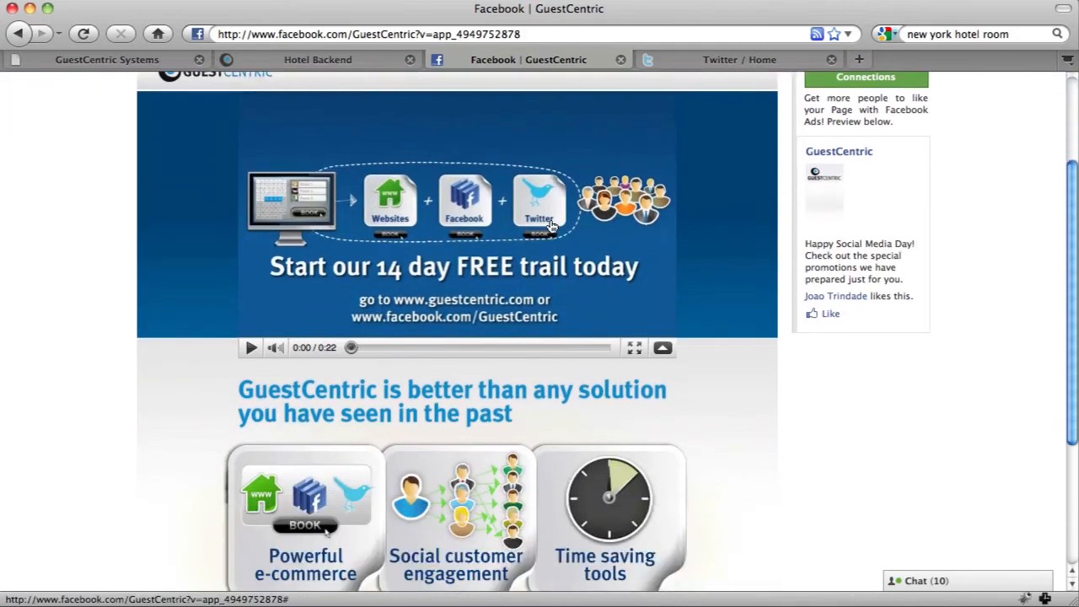
click(582, 174)
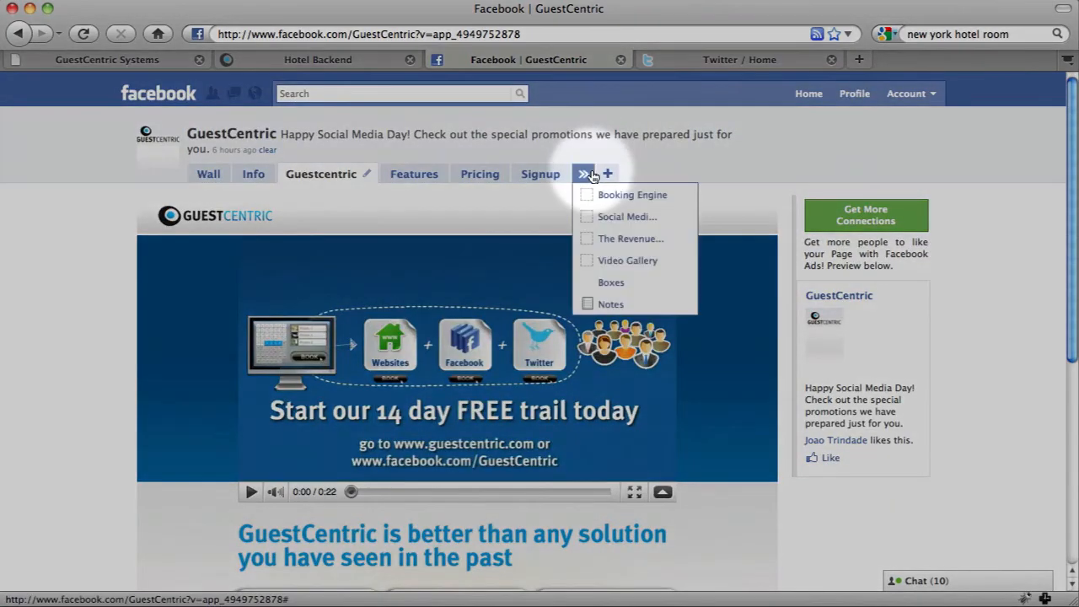
click(633, 195)
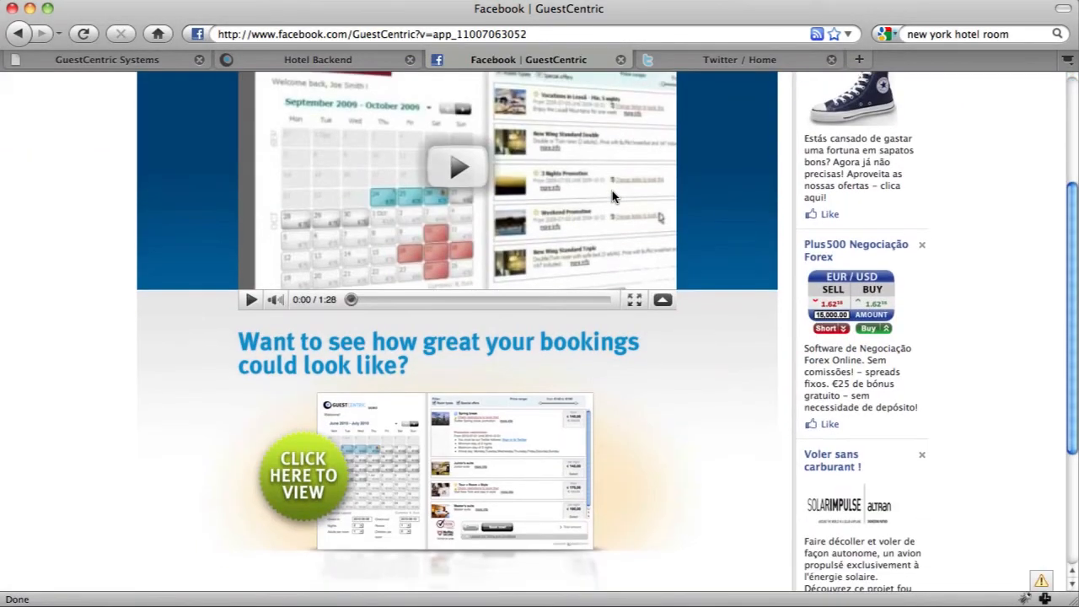
click(303, 475)
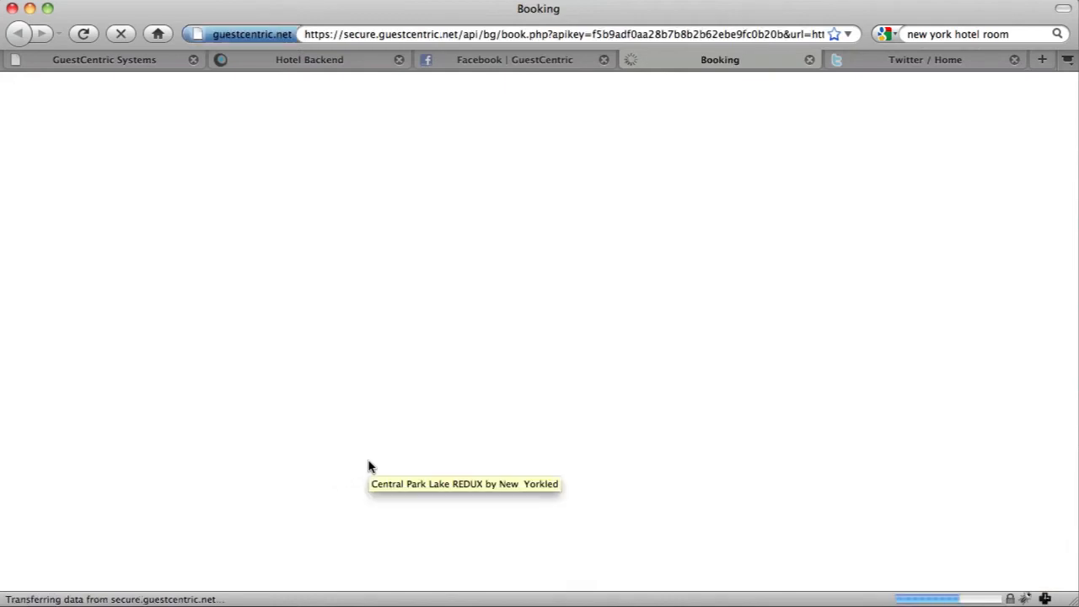